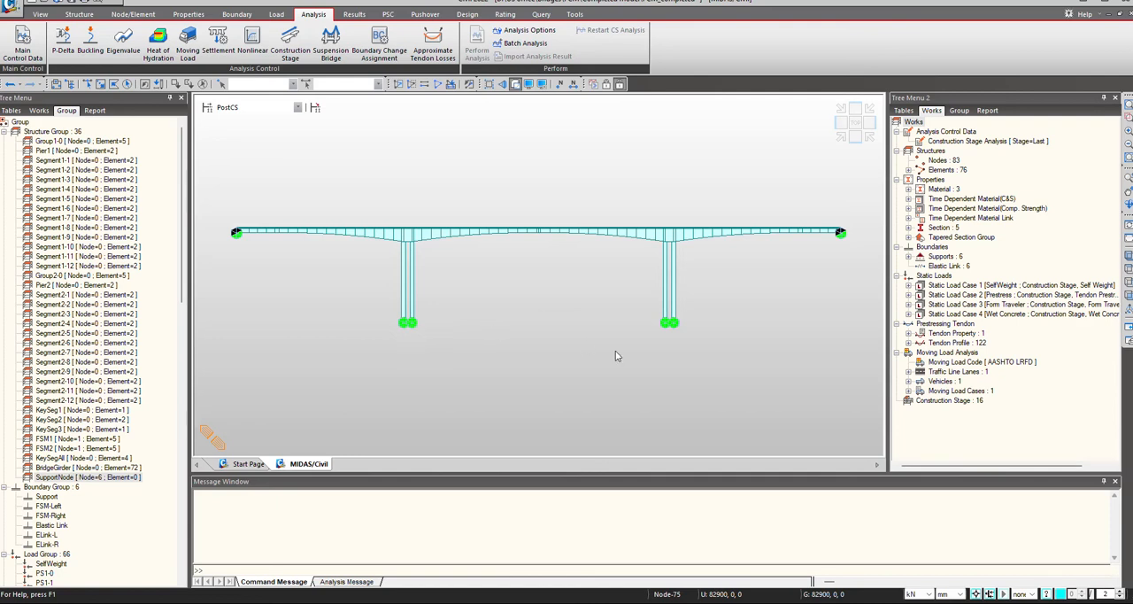
{"action": "mouse_move", "coordinate": [612, 352]}
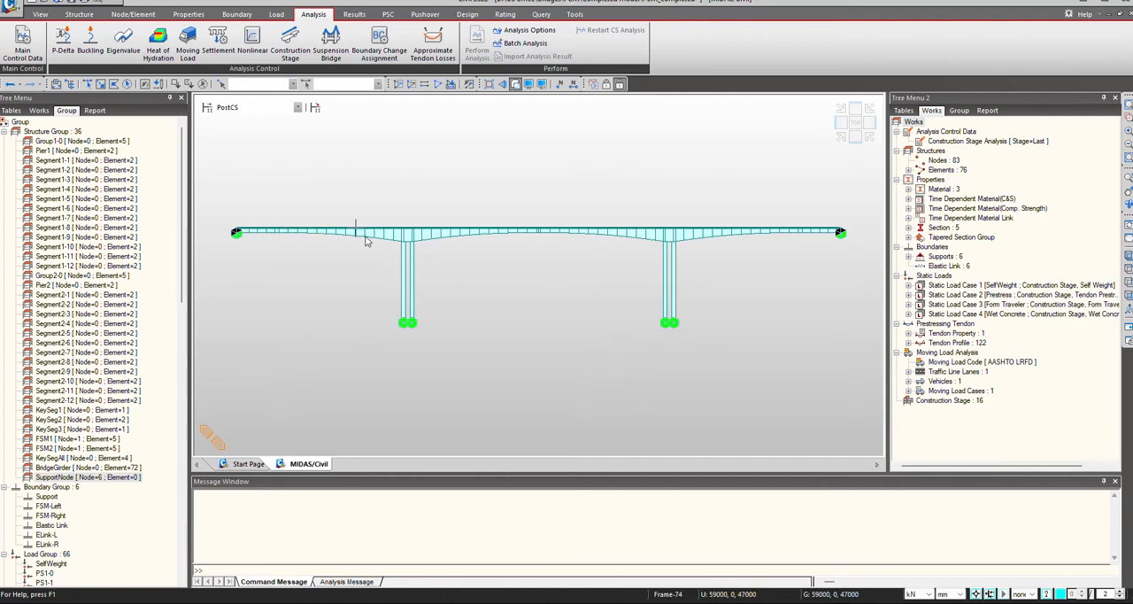
{"action": "mouse_move", "coordinate": [381, 333]}
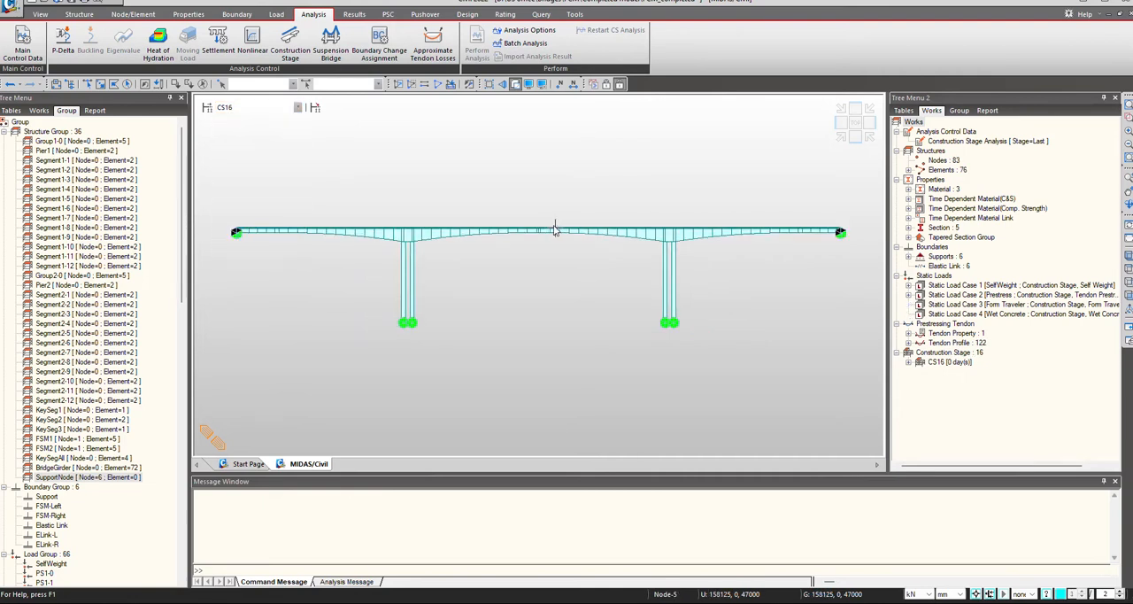
{"action": "mouse_move", "coordinate": [535, 237]}
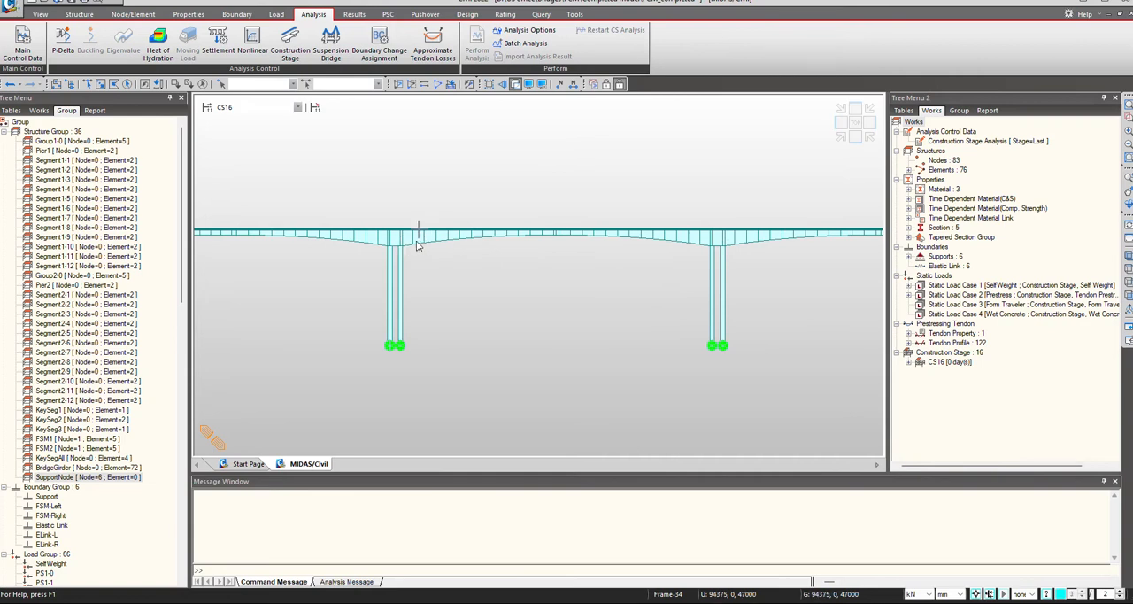
{"action": "mouse_move", "coordinate": [421, 246]}
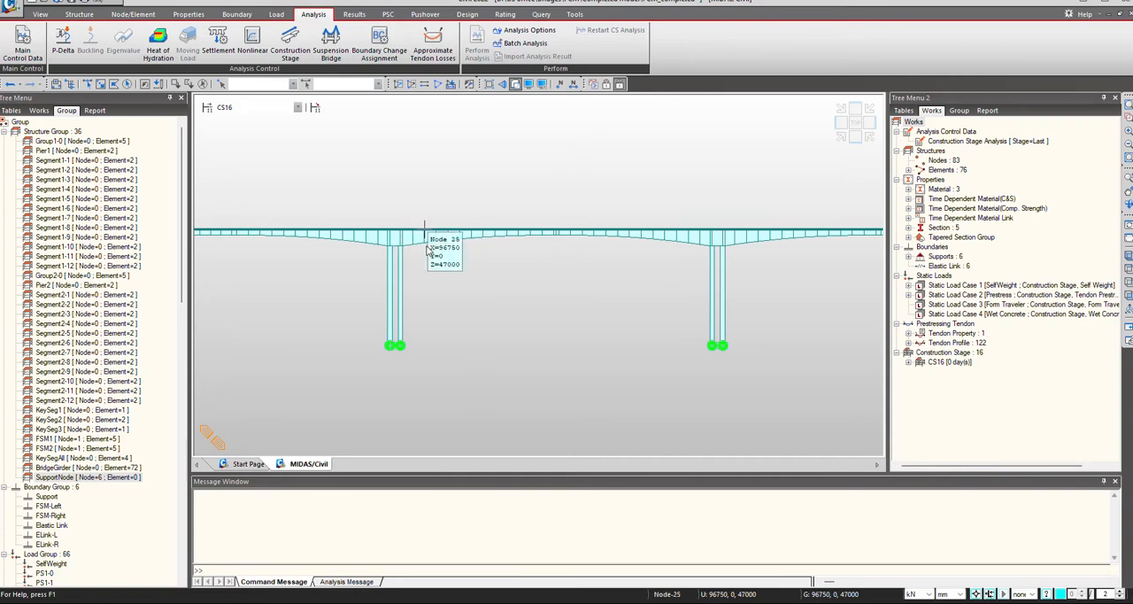
{"action": "mouse_move", "coordinate": [446, 241]}
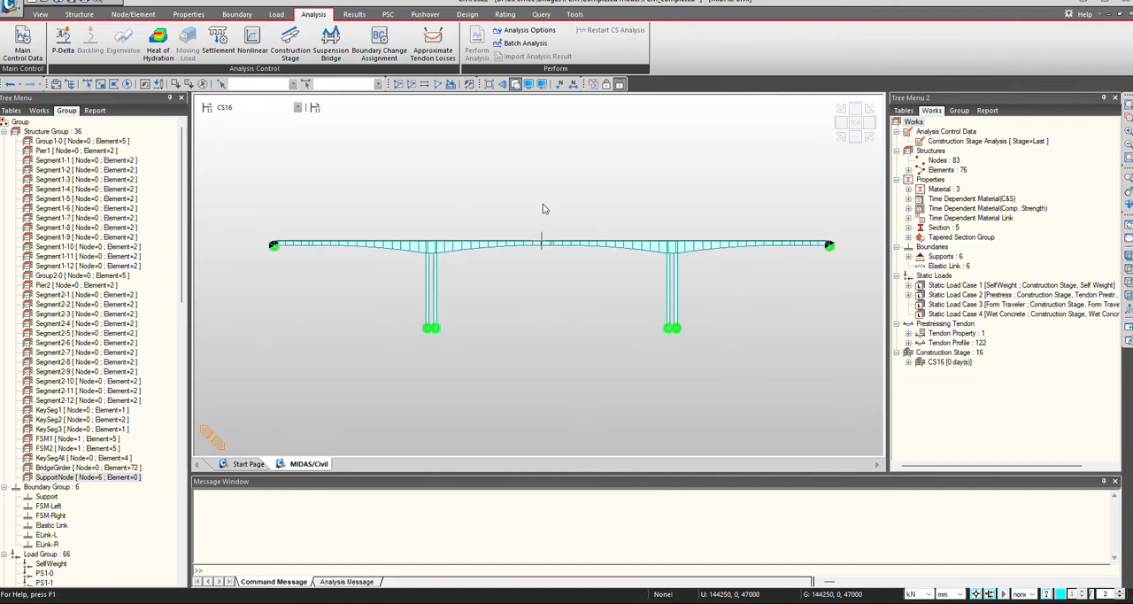
Review the FCM camber control group fields unapplied, then select the SupportNode group's nodes
{"action": "left_click", "coordinate": [354, 14]}
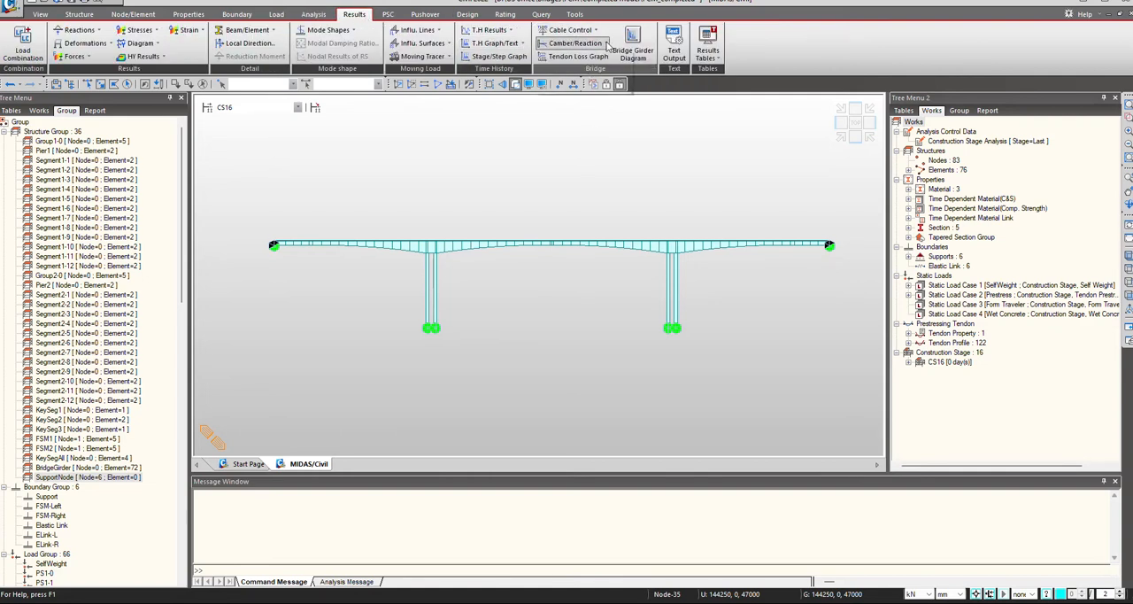
{"action": "left_click", "coordinate": [578, 43]}
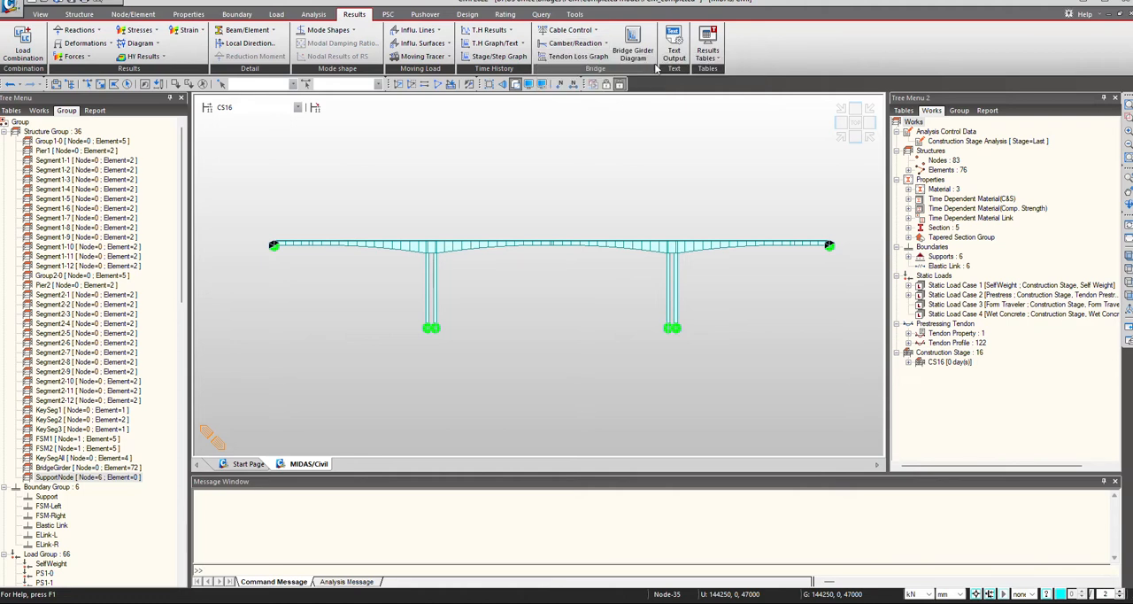
{"action": "left_click", "coordinate": [556, 43]}
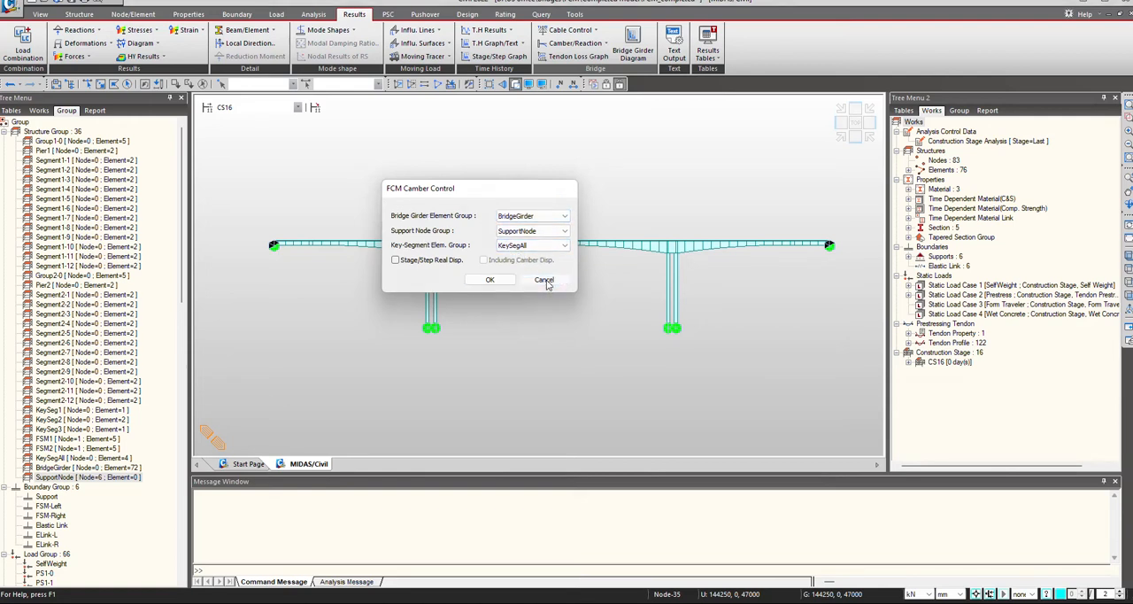
{"action": "left_click", "coordinate": [543, 280]}
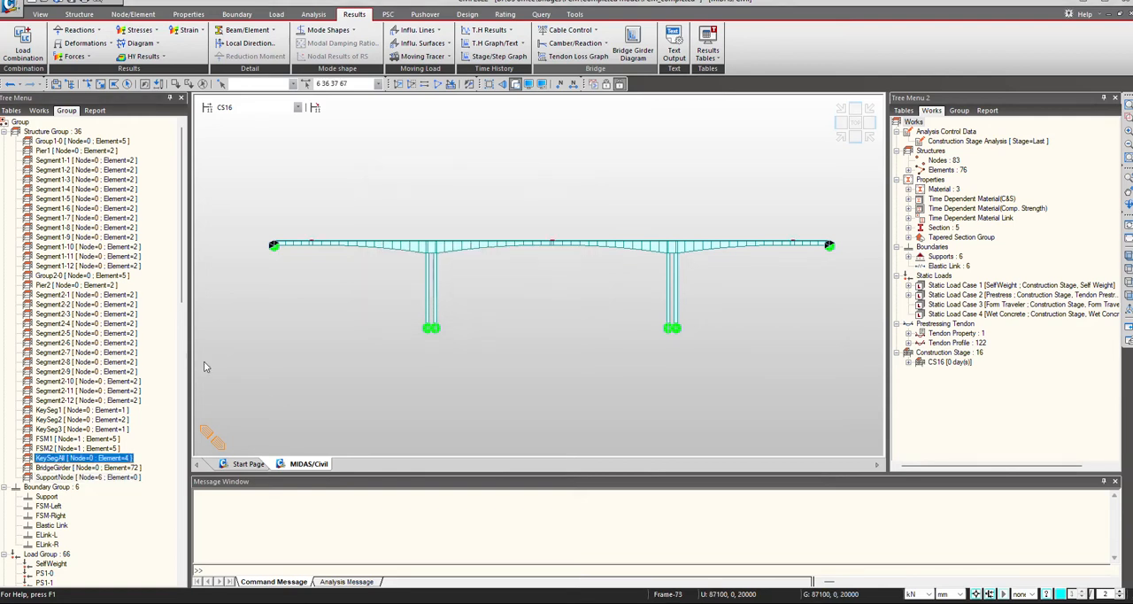
{"action": "mouse_move", "coordinate": [788, 246]}
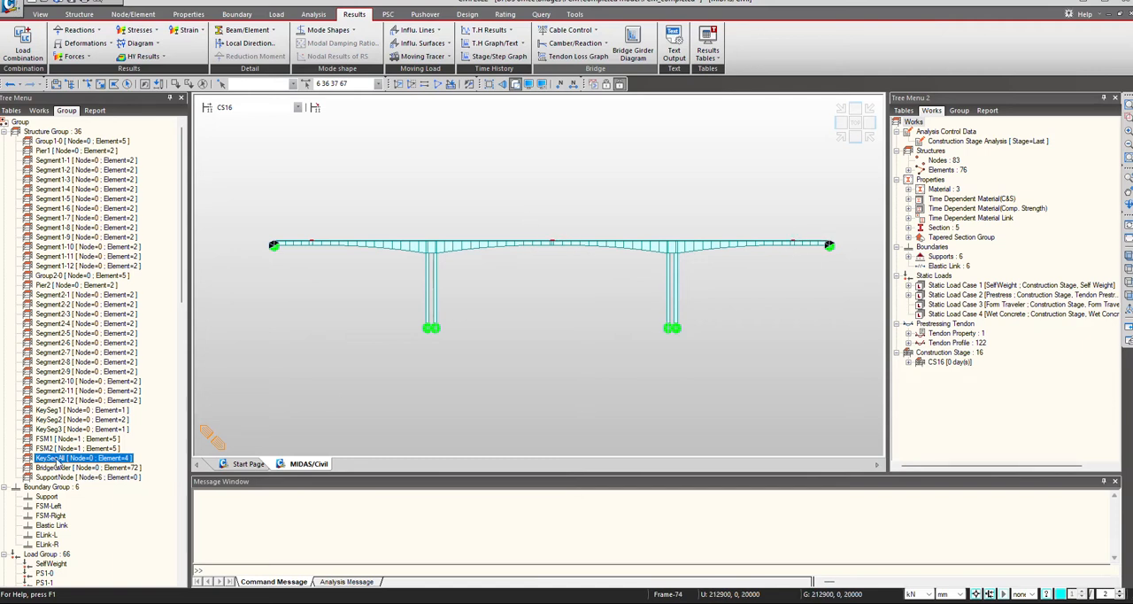
{"action": "left_click", "coordinate": [85, 478]}
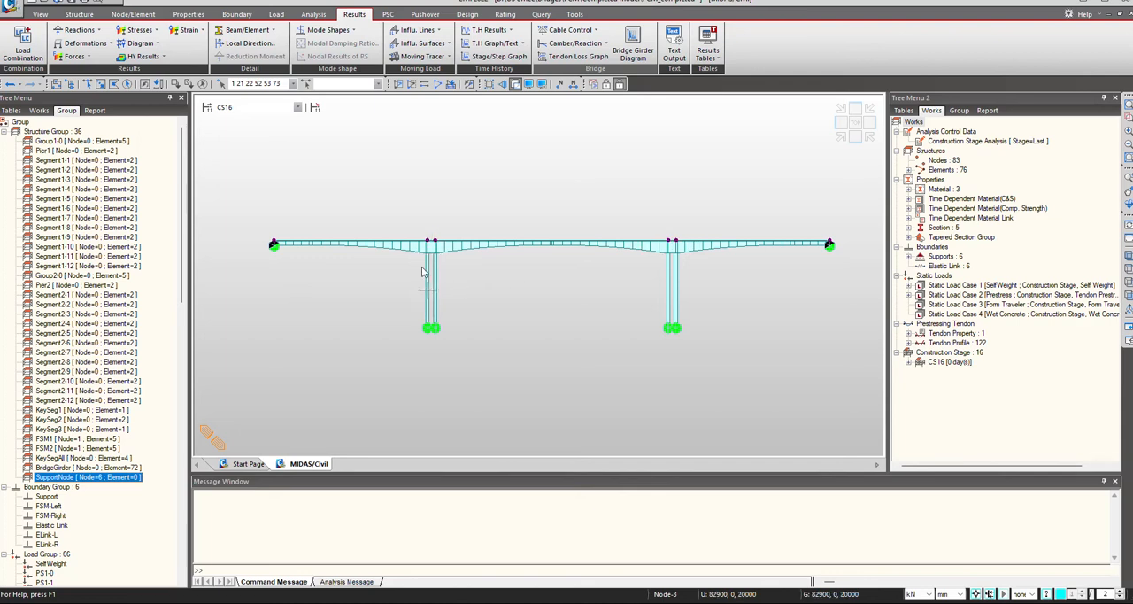
{"action": "mouse_move", "coordinate": [396, 290]}
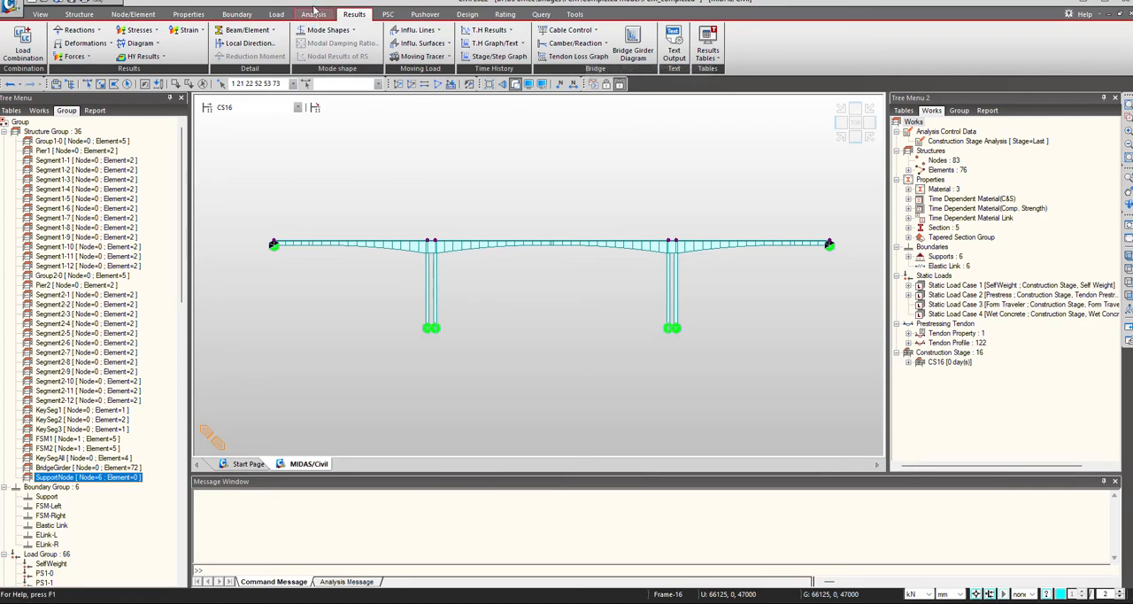
Enable 'Apply Camber Displacement to C.S. (if Defined)' in the construction stage analysis control
{"action": "left_click", "coordinate": [313, 14]}
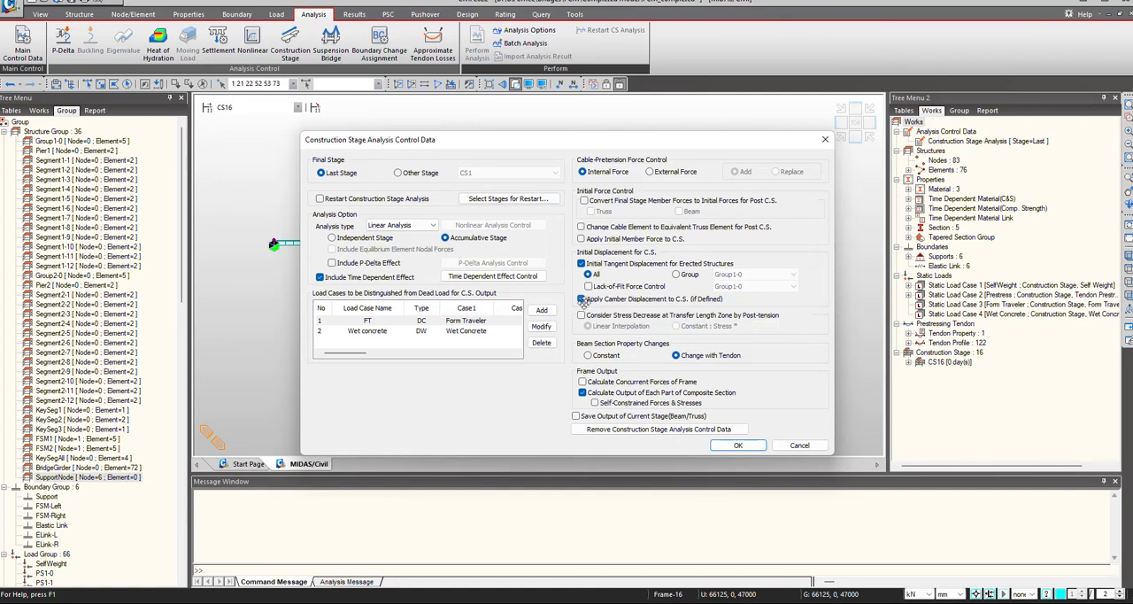
{"action": "left_click", "coordinate": [582, 298]}
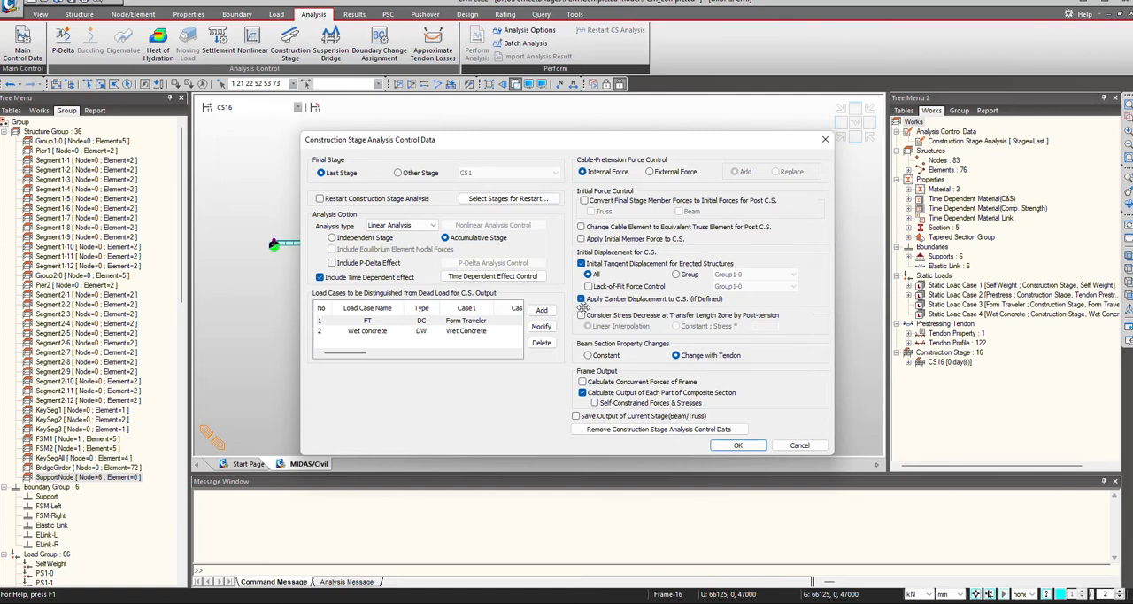
{"action": "left_click", "coordinate": [736, 444]}
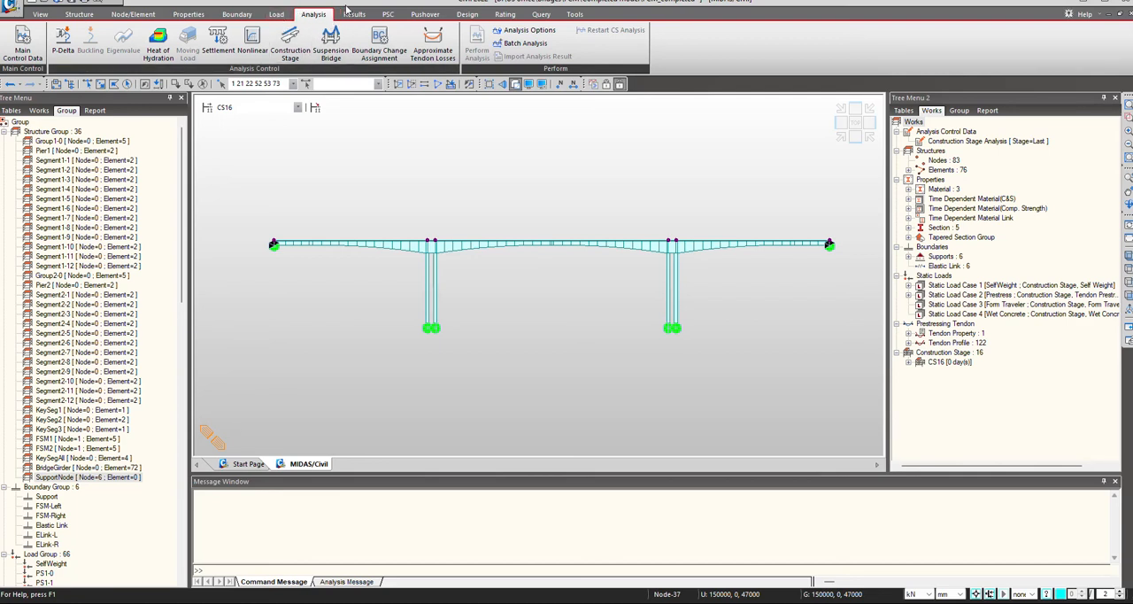
Display the FCM camber control graph for the Summation load case along the girder
{"action": "left_click", "coordinate": [354, 14]}
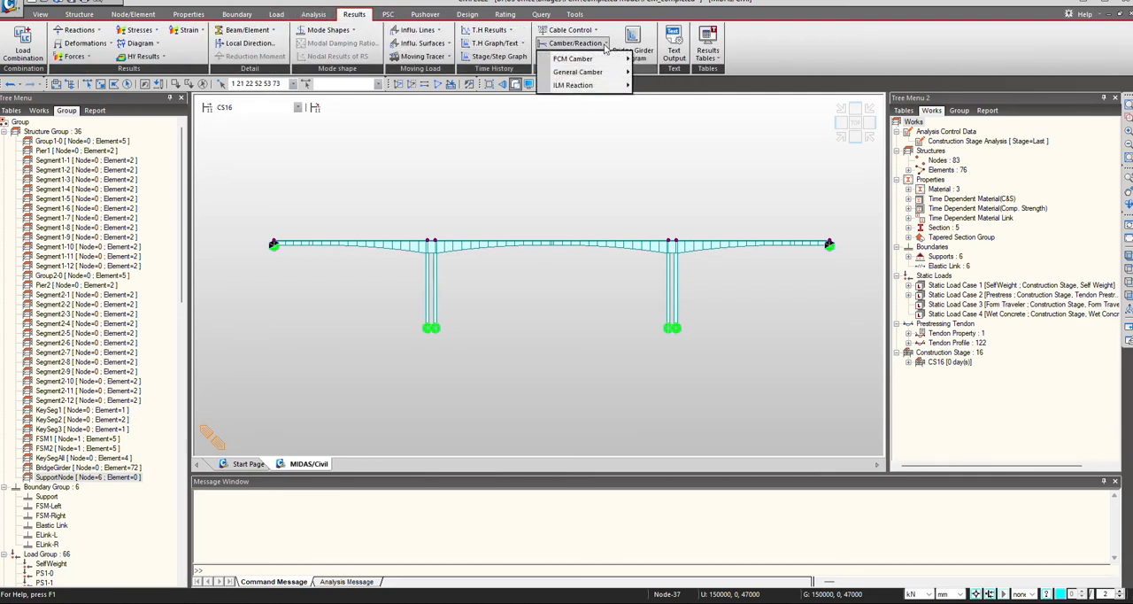
{"action": "left_click", "coordinate": [574, 58]}
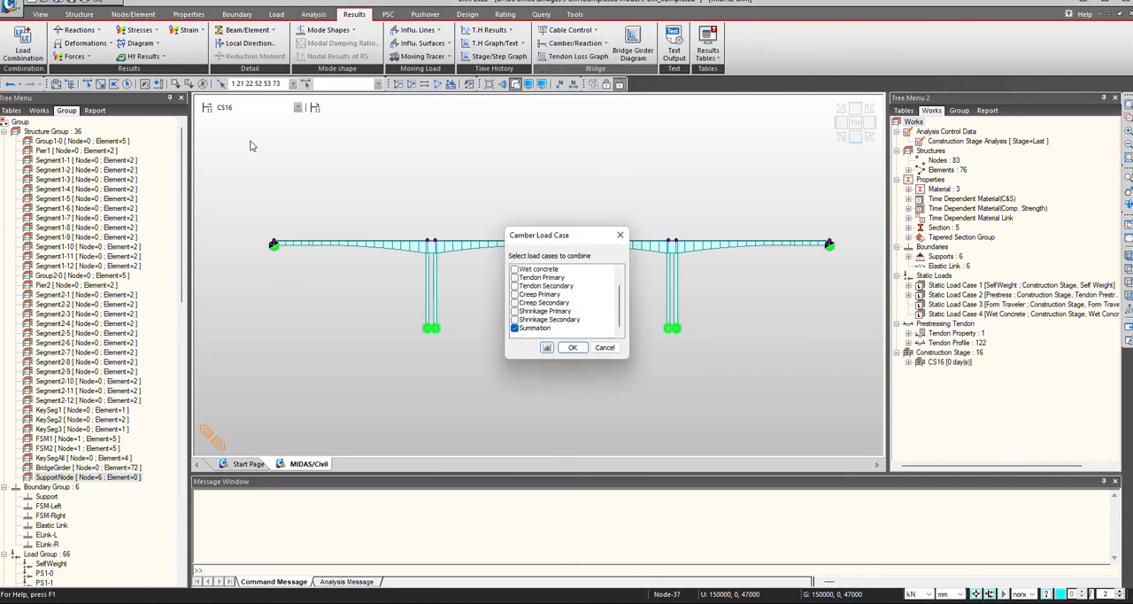
{"action": "left_click", "coordinate": [572, 347]}
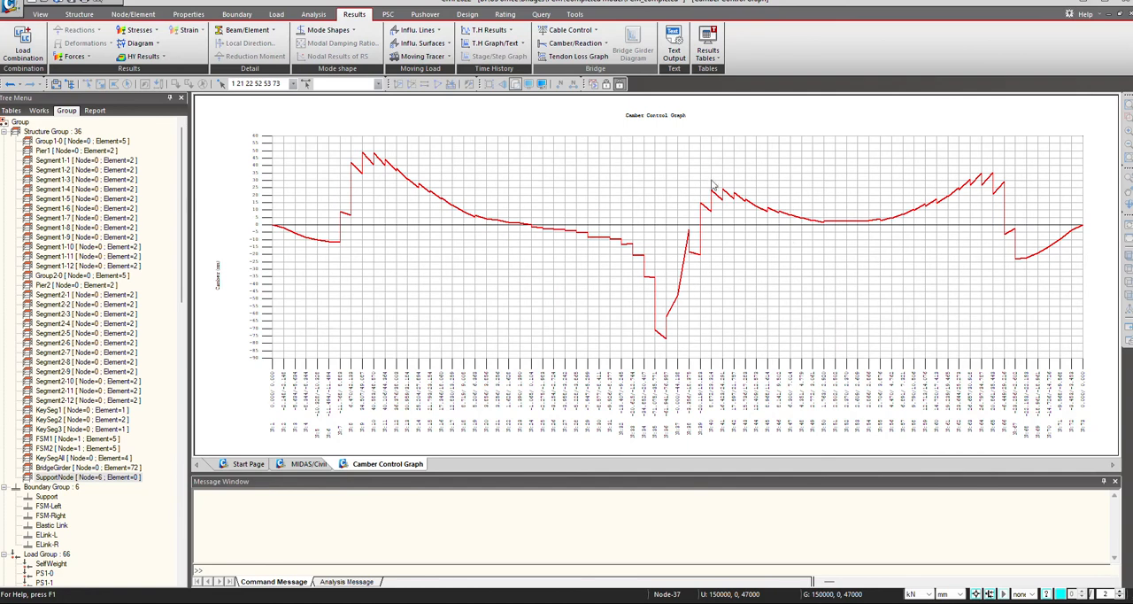
Produce the FCM camber table of nodal camber per stage, then return to the model view
{"action": "left_click", "coordinate": [570, 29]}
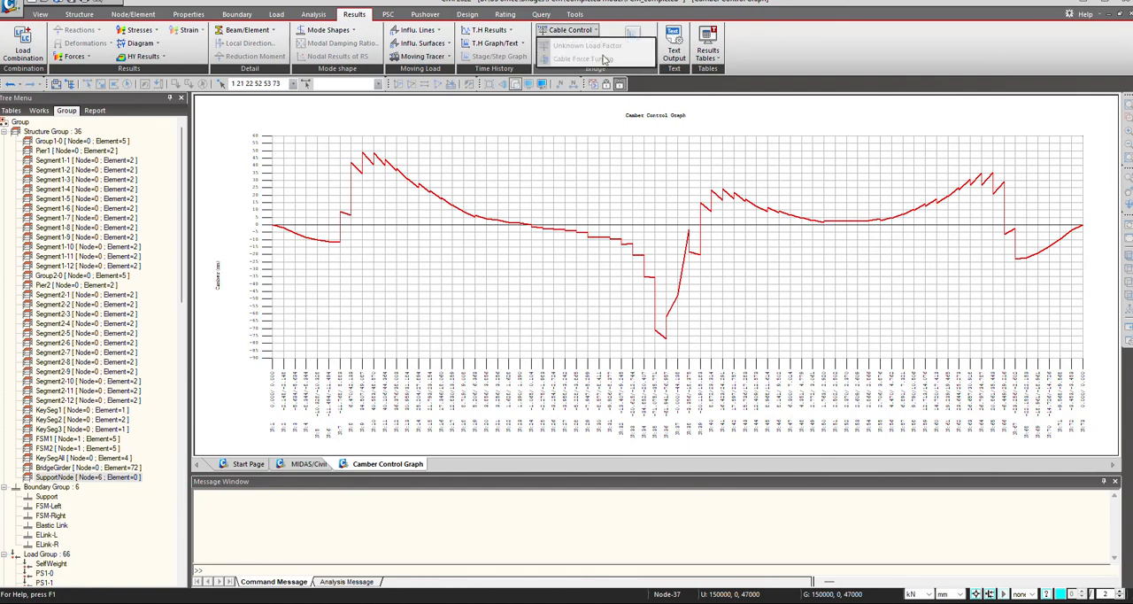
{"action": "left_click", "coordinate": [574, 28]}
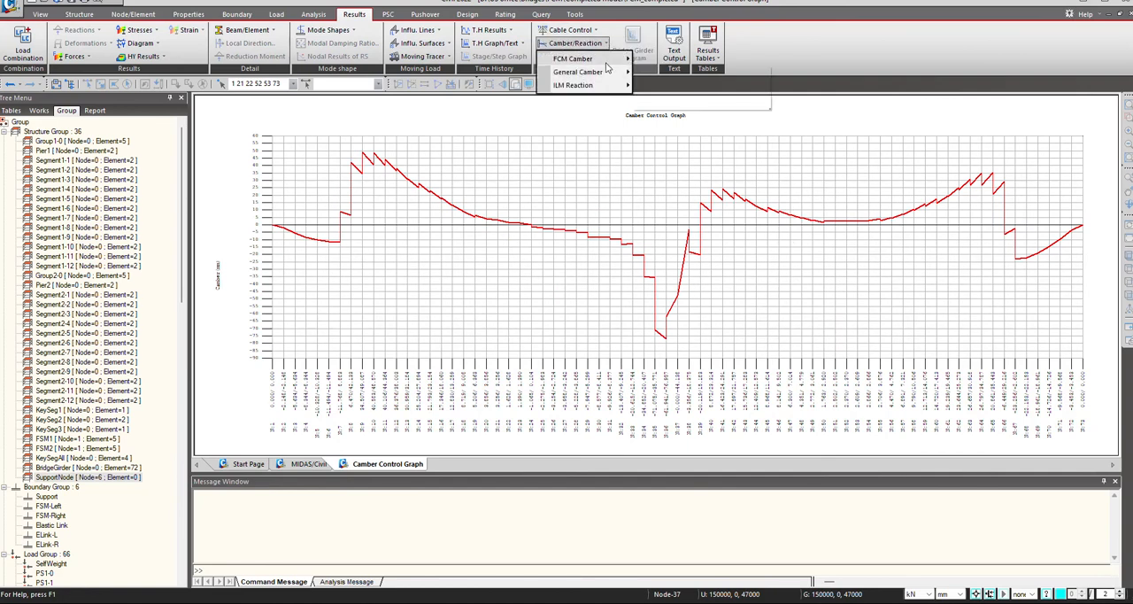
{"action": "left_click", "coordinate": [573, 58]}
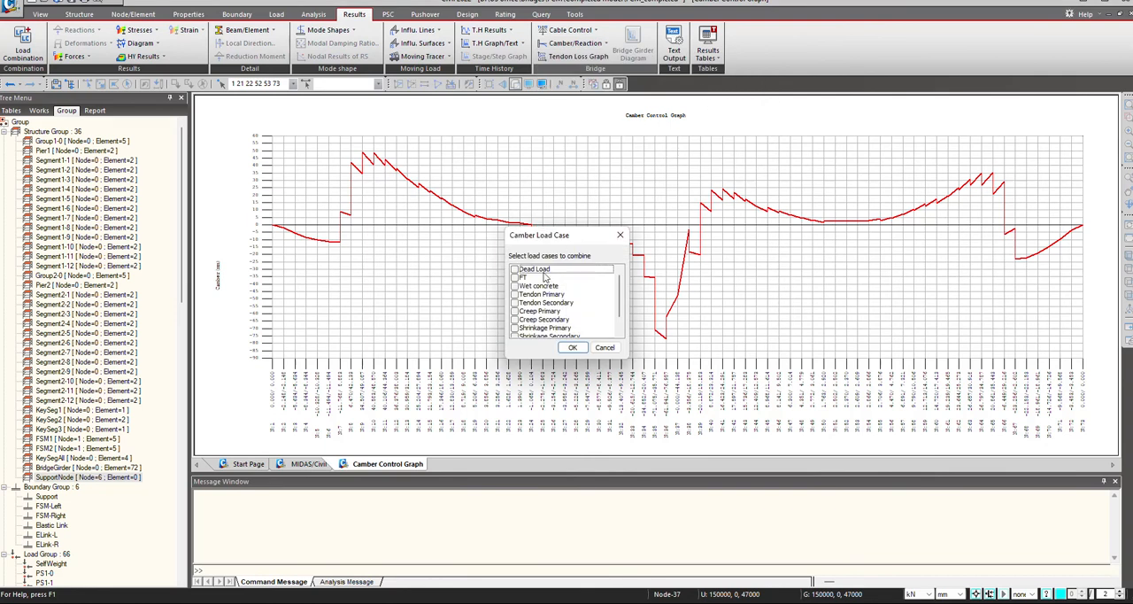
{"action": "left_click", "coordinate": [572, 347]}
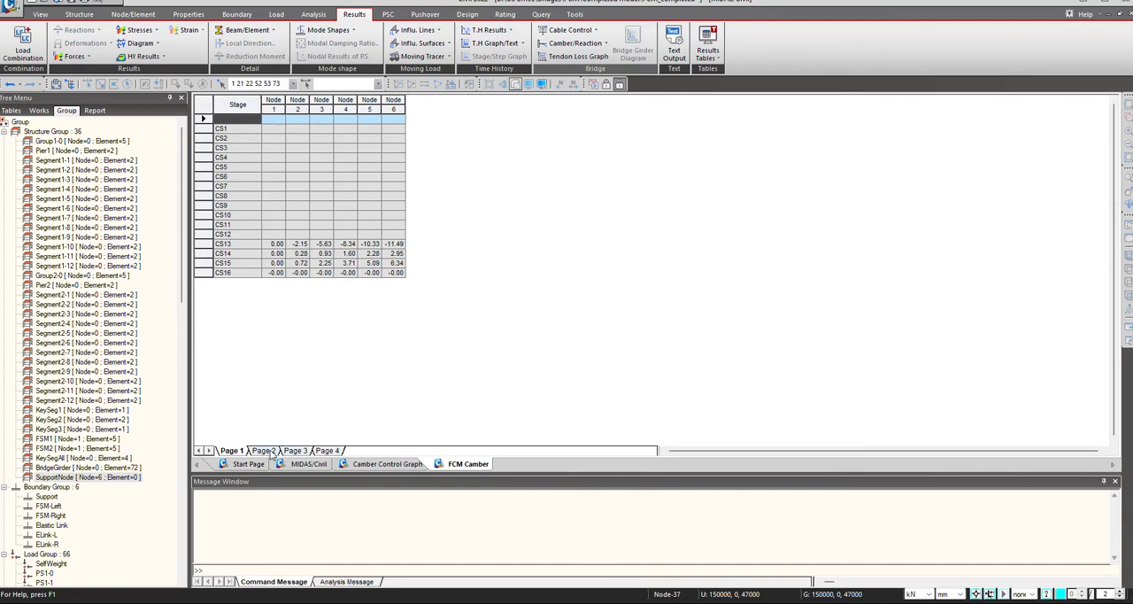
{"action": "left_click", "coordinate": [293, 449]}
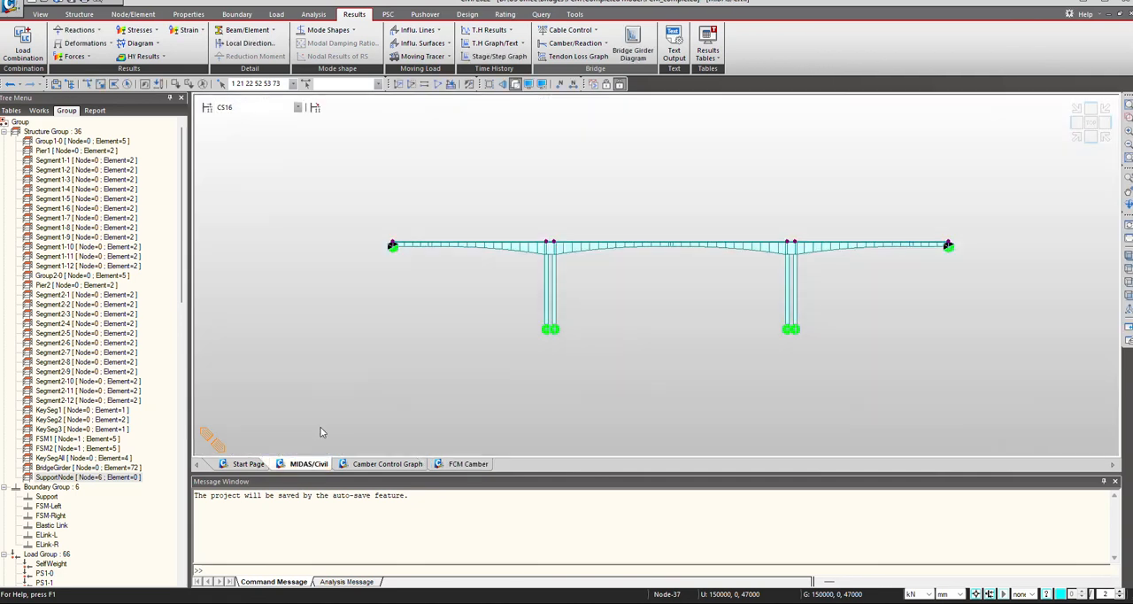
Add a Deformation Camber load from the FCM camber results to the girder nodes
{"action": "left_click", "coordinate": [276, 14]}
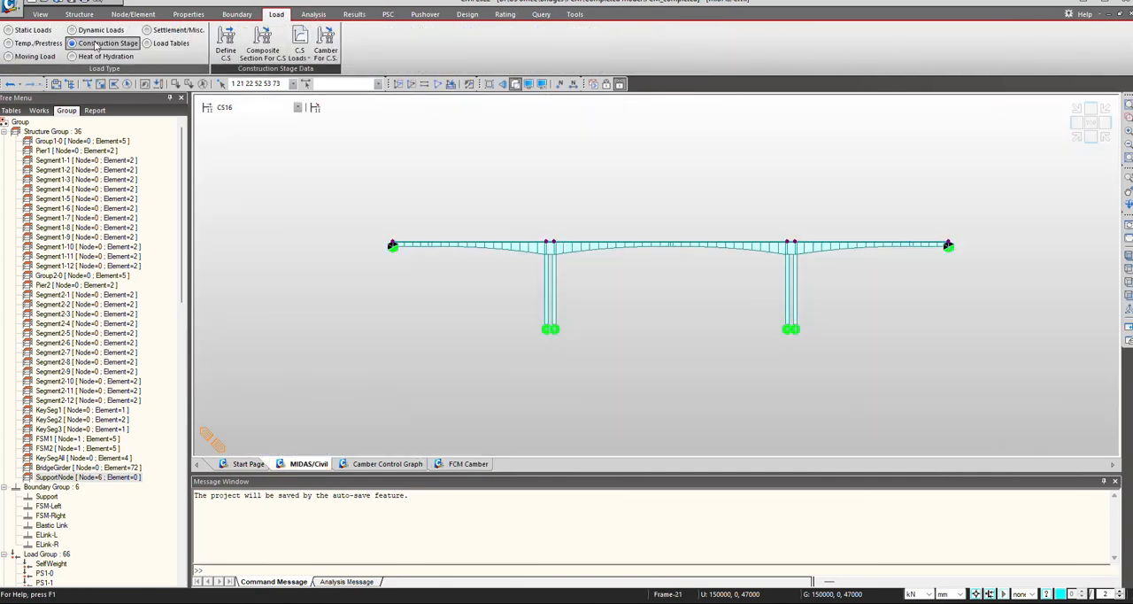
{"action": "left_click", "coordinate": [326, 39]}
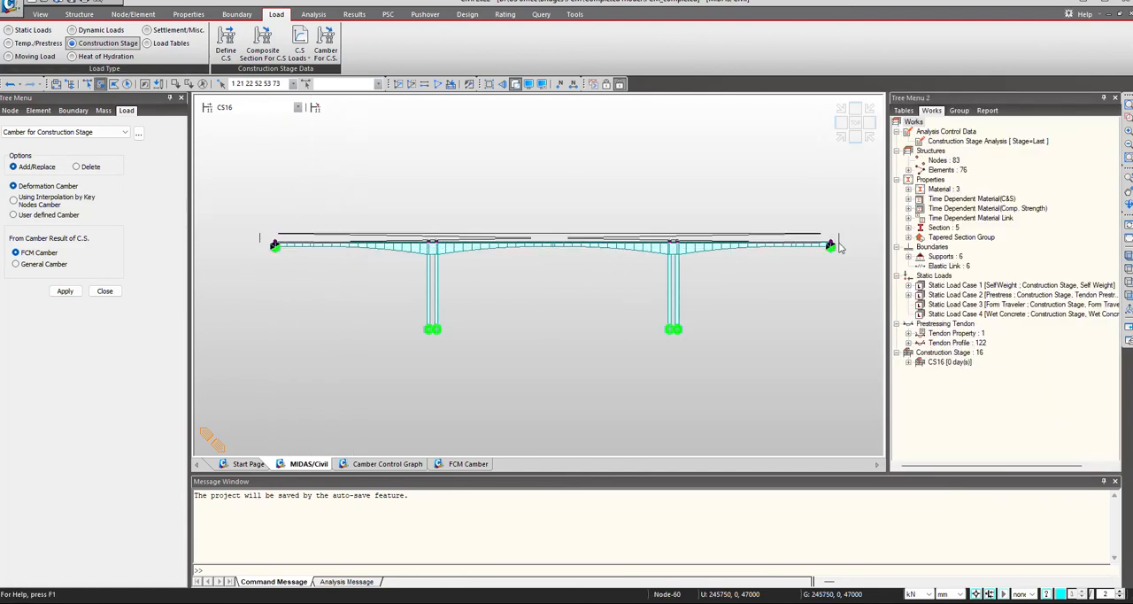
{"action": "left_click", "coordinate": [64, 291]}
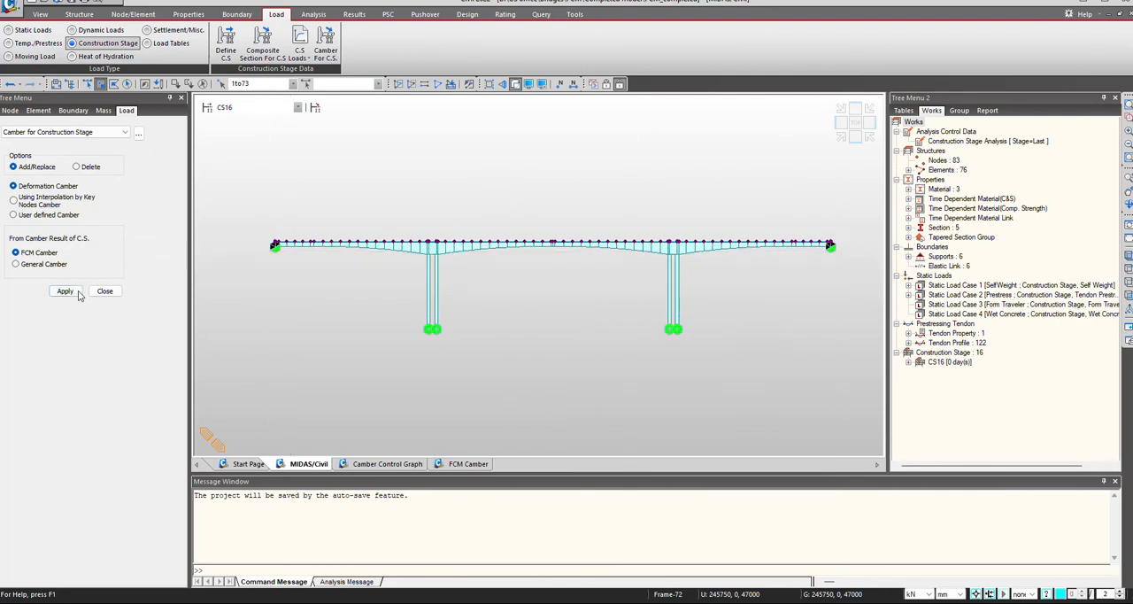
{"action": "left_click", "coordinate": [63, 290]}
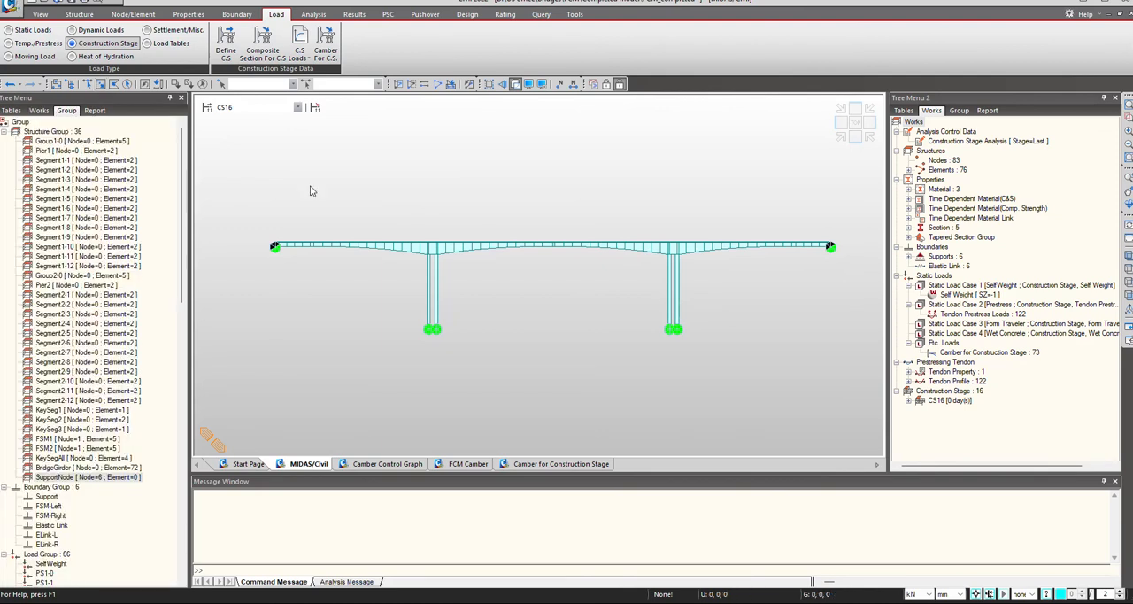
Plot the DZ displacement contour for CS: Summation at the last step with deformed shape and legend
{"action": "left_click", "coordinate": [354, 14]}
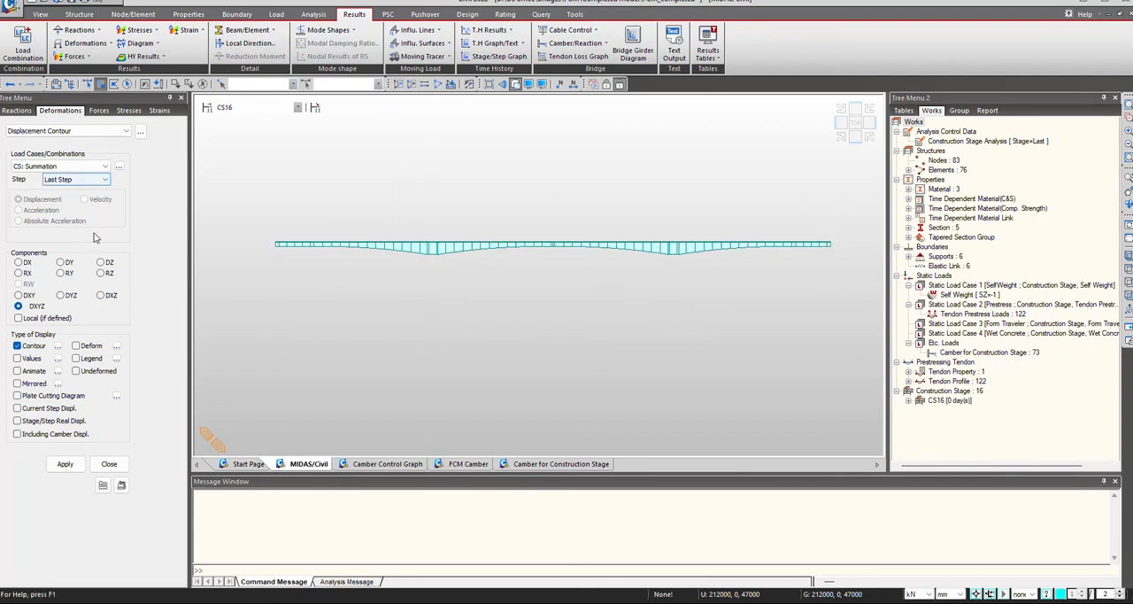
{"action": "left_click", "coordinate": [99, 262]}
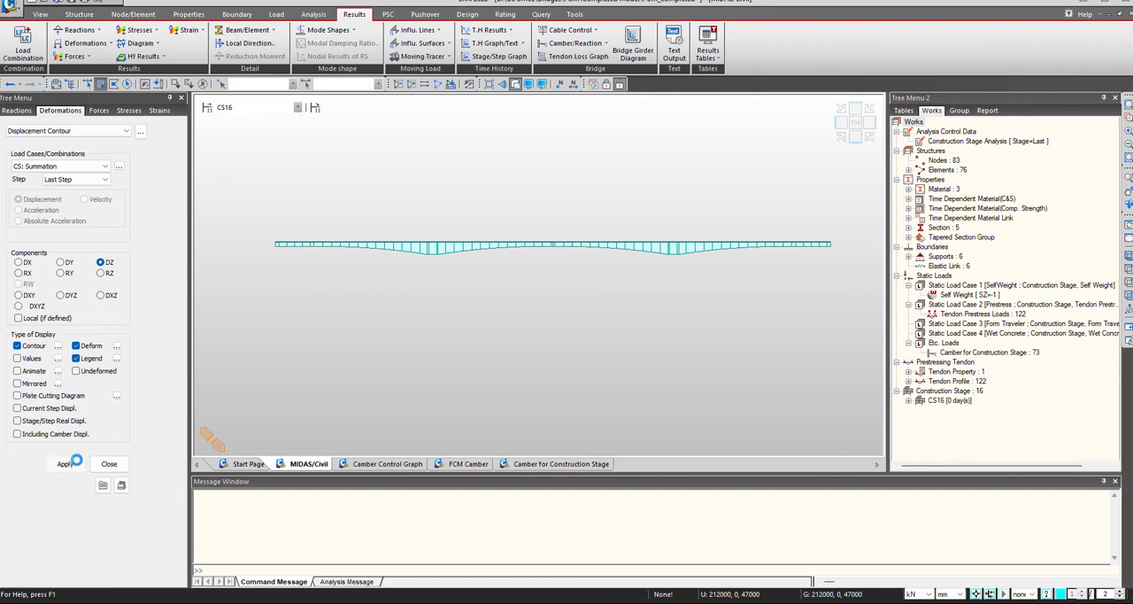
{"action": "left_click", "coordinate": [64, 464]}
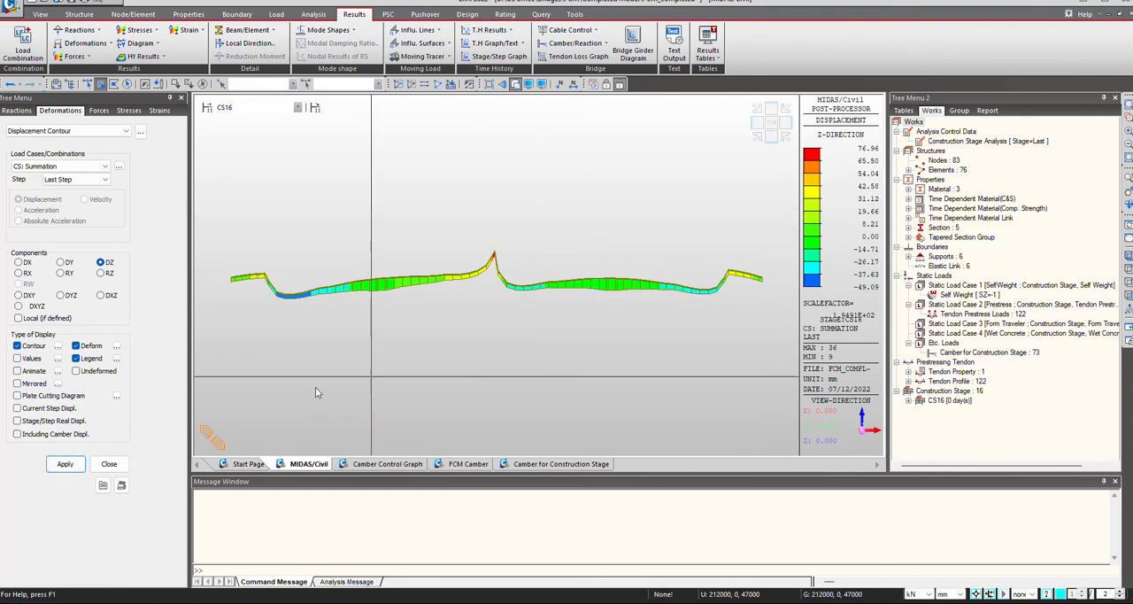
Include camber displacement in the DZ contour so the girder reads near zero, then show the Group tree
{"action": "left_click", "coordinate": [18, 434]}
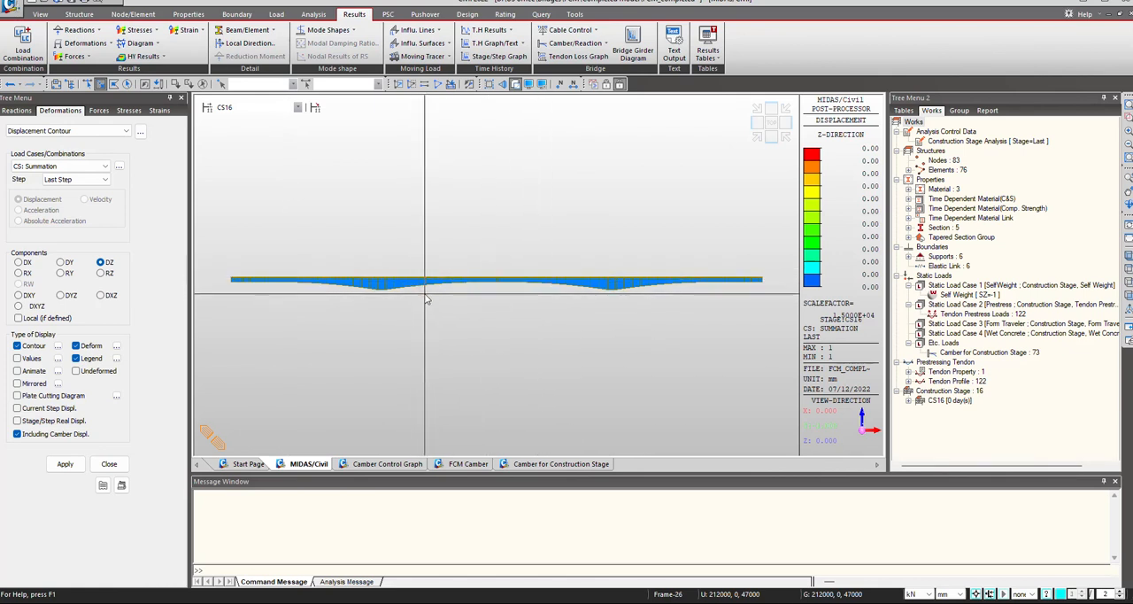
{"action": "left_click", "coordinate": [67, 110]}
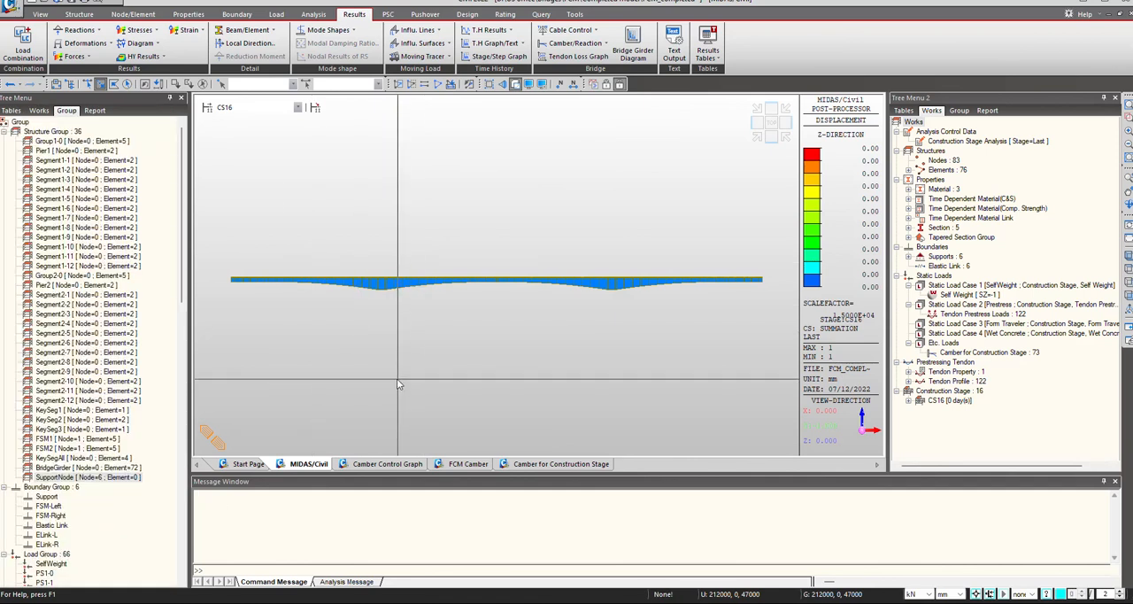